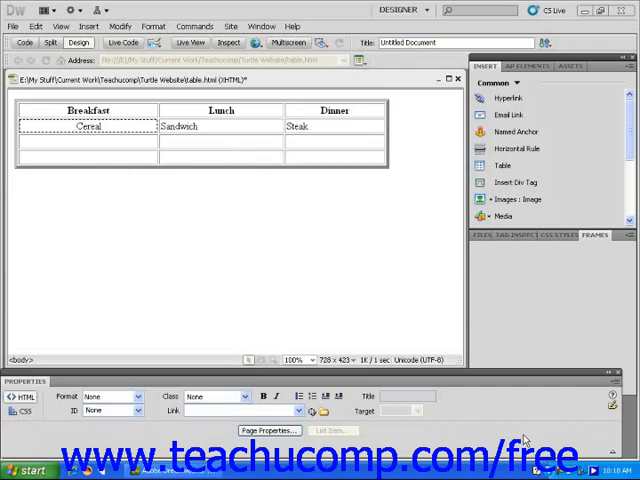
Put the cursor in the Dinner column to insert a new column after it
left_click(595, 236)
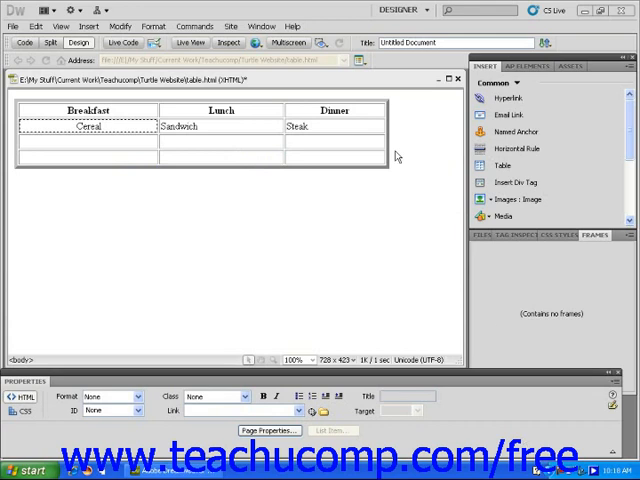
mouse_move(389, 138)
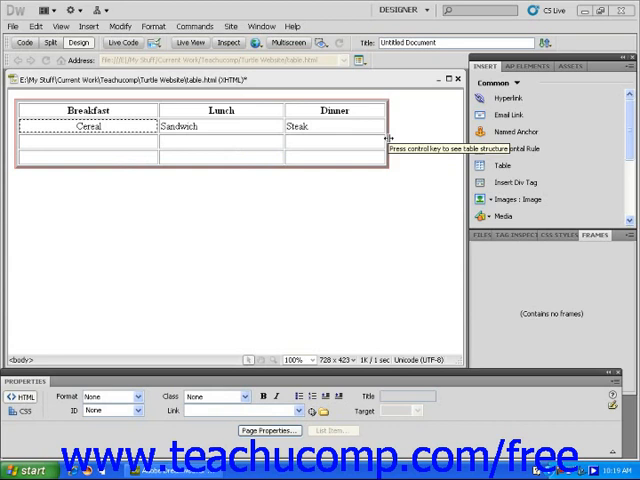
left_click(200, 145)
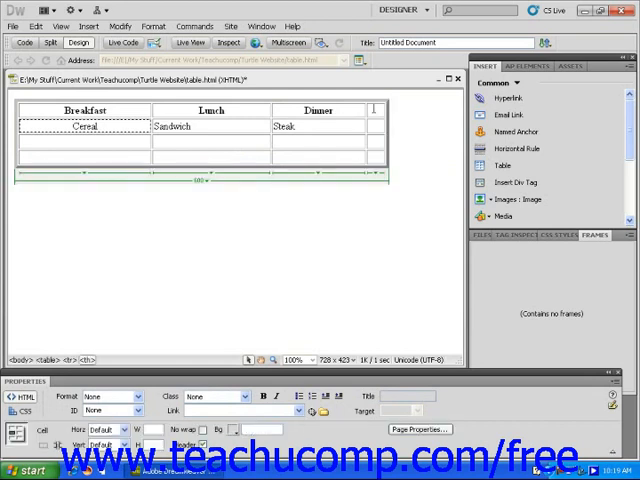
Head the new column 'Snacks', then select that column for deletion
type("Snacks")
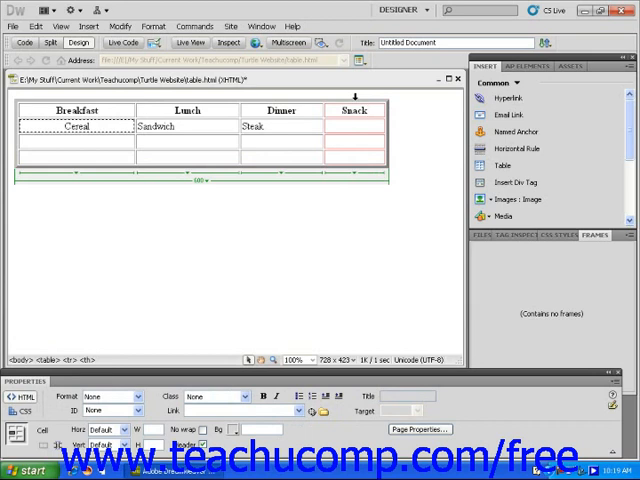
left_click(355, 97)
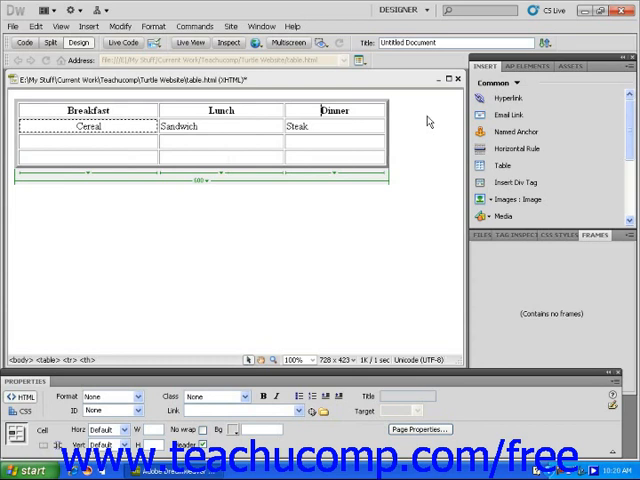
Select the Dinner column and enter width 200, then 200 for Lunch
left_click(334, 98)
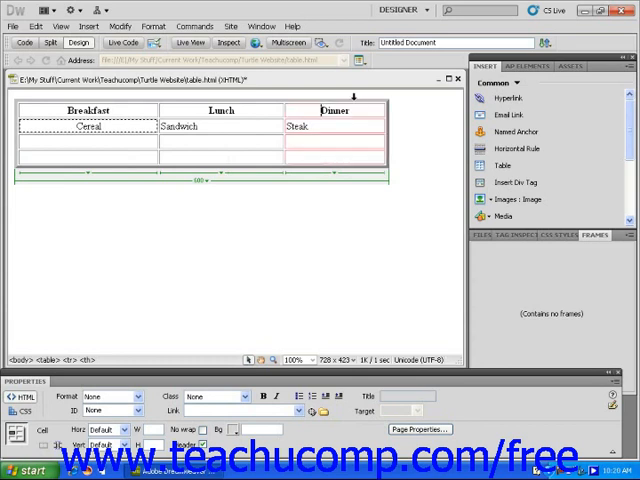
left_click(334, 110)
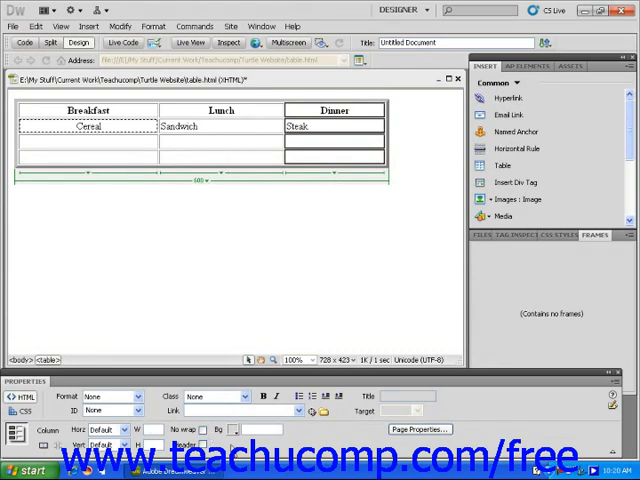
type("200")
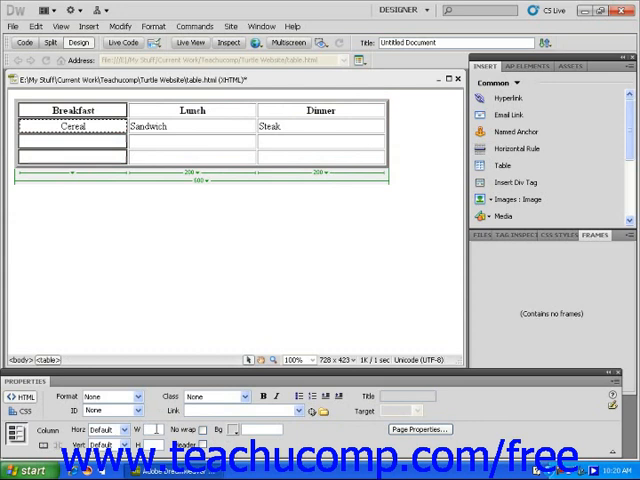
type("200")
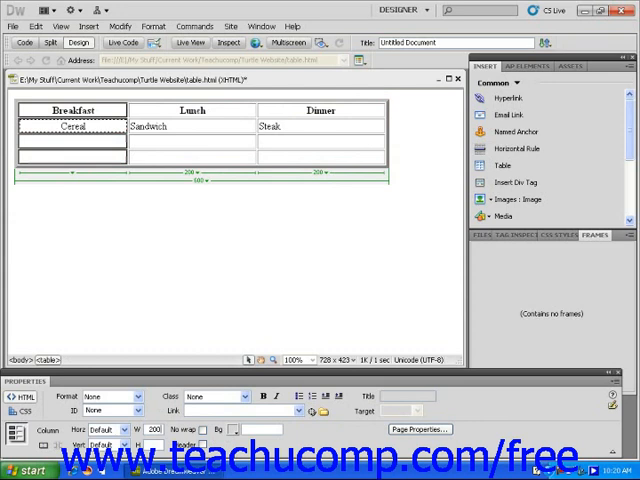